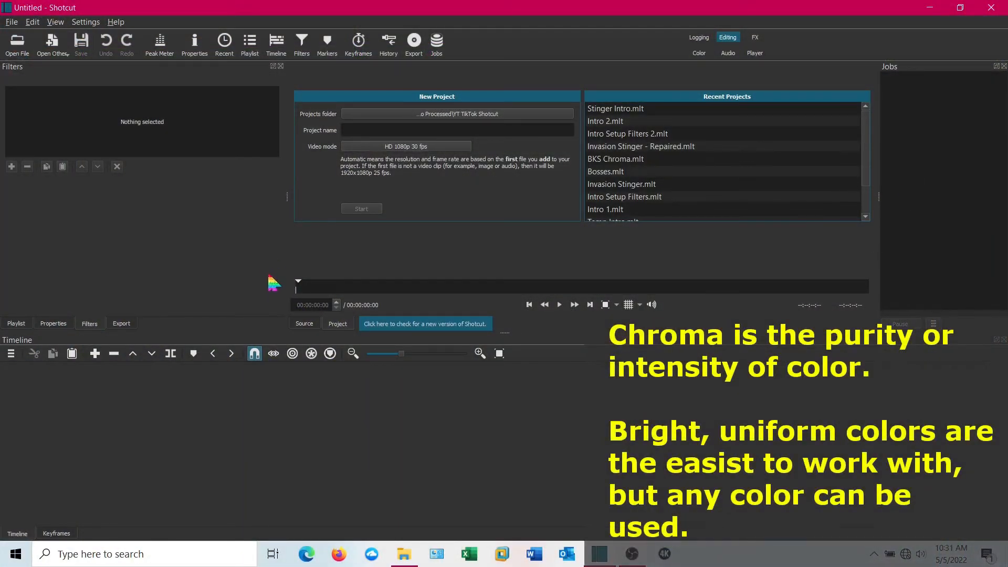
{"action": "left_click", "coordinate": [17, 44]}
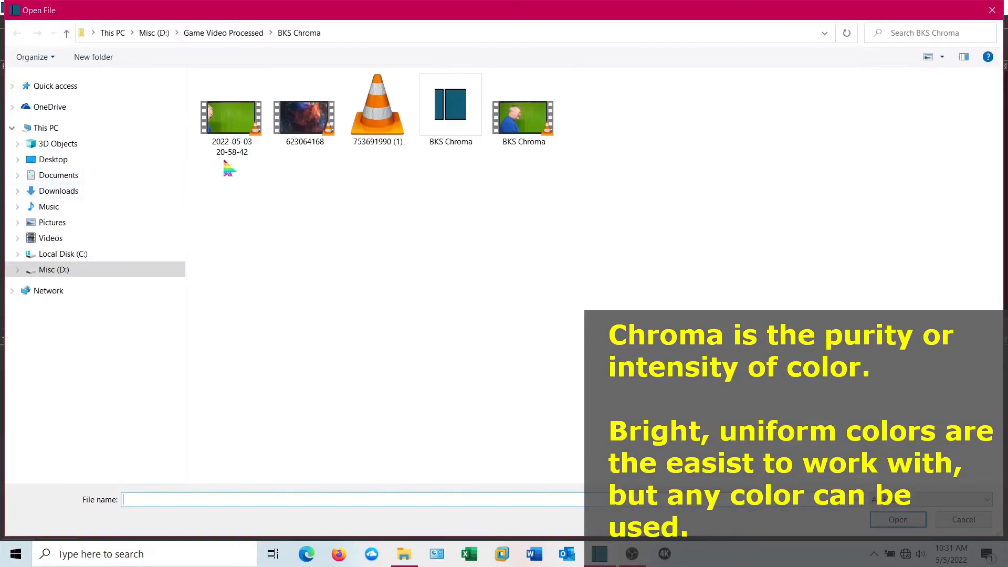
{"action": "double_click", "coordinate": [231, 117]}
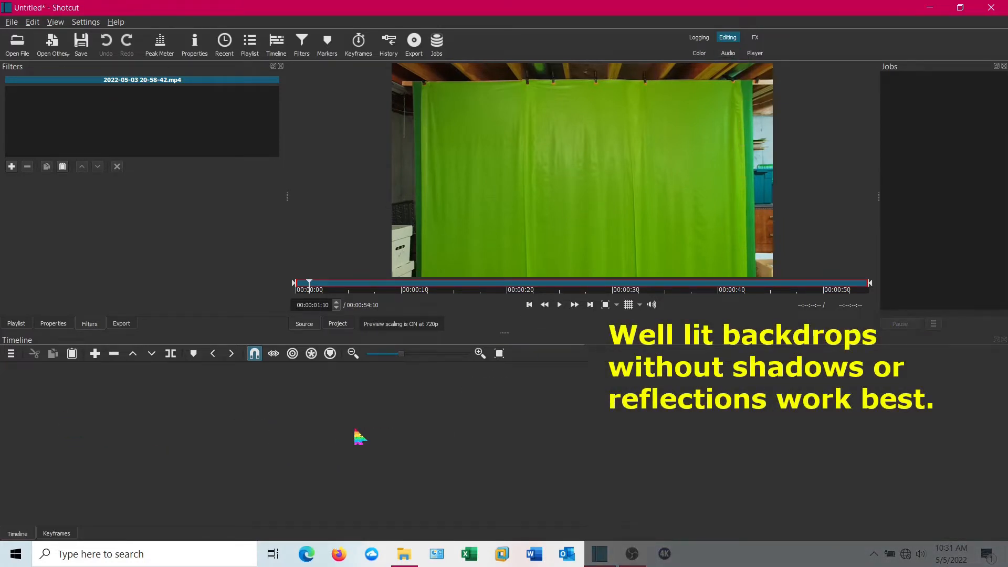
Add the green-screen clip to the timeline, mark near 20 seconds, and select the track.
{"action": "left_click", "coordinate": [95, 353]}
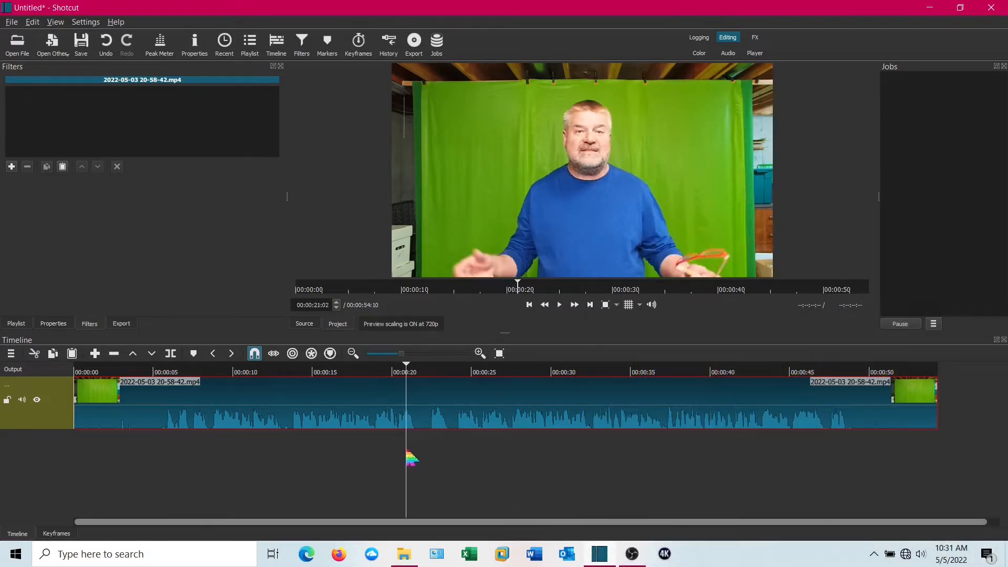
{"action": "left_click", "coordinate": [193, 353]}
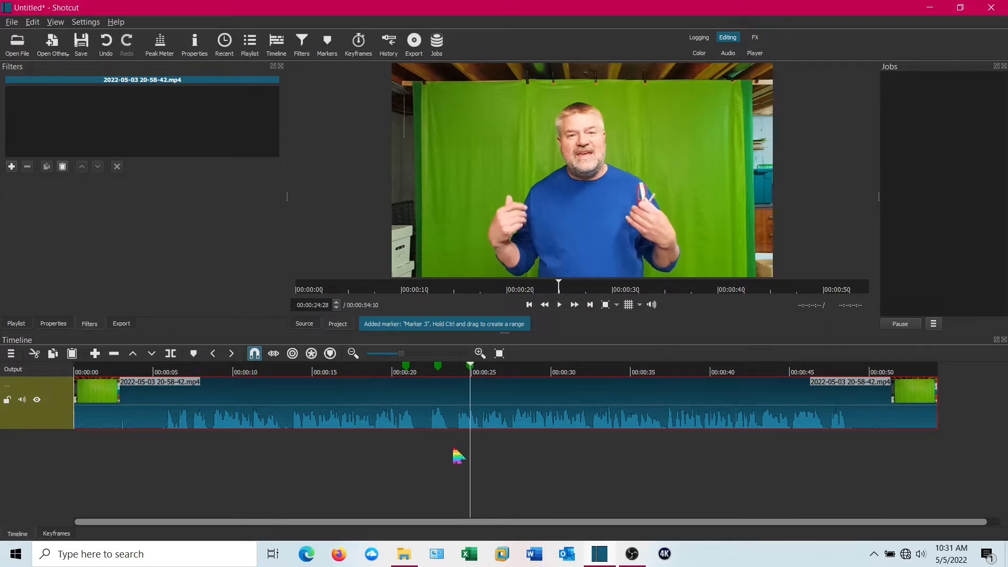
{"action": "left_click", "coordinate": [326, 372]}
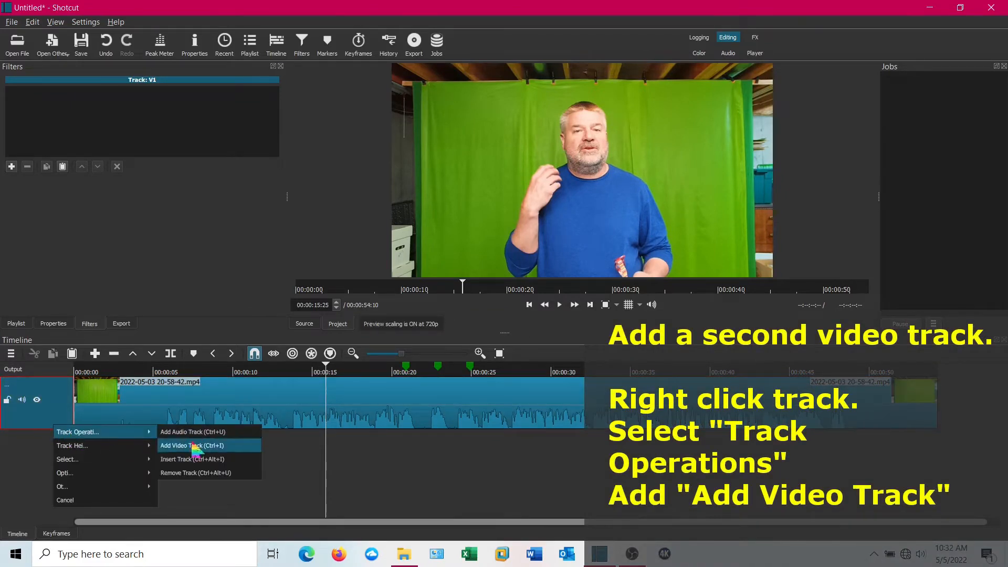
Create an empty second video track via Track Operations > Add Video Track.
{"action": "left_click", "coordinate": [192, 446]}
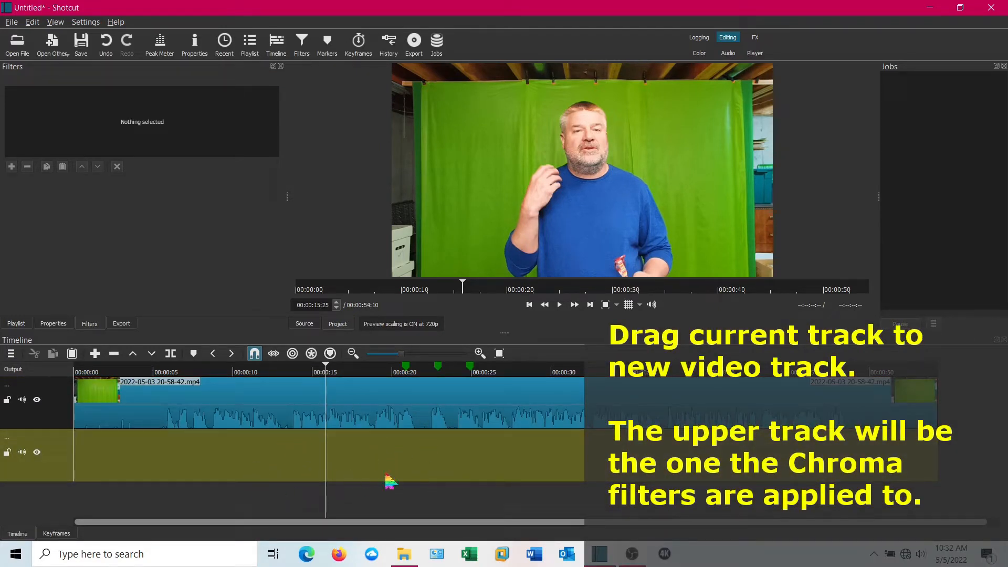
{"action": "mouse_move", "coordinate": [438, 469]}
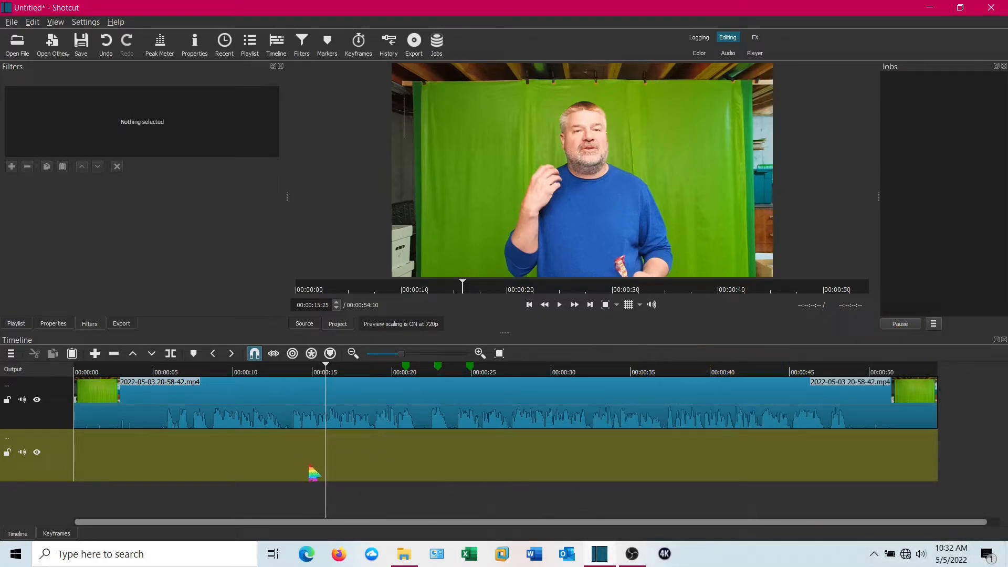
{"action": "left_click", "coordinate": [17, 43]}
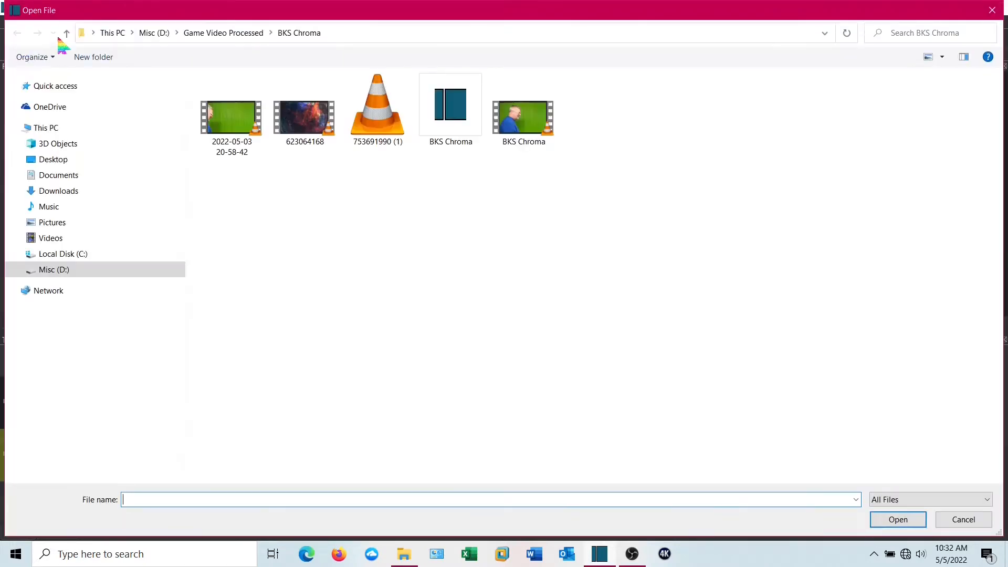
{"action": "left_click", "coordinate": [897, 520]}
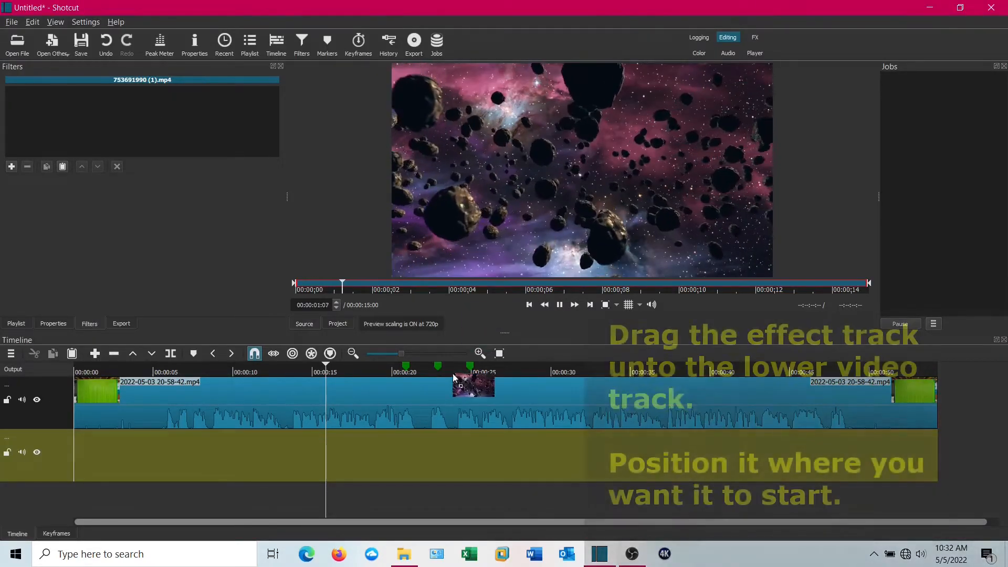
{"action": "left_click_drag", "start_coordinate": [473, 386], "coordinate": [428, 474]}
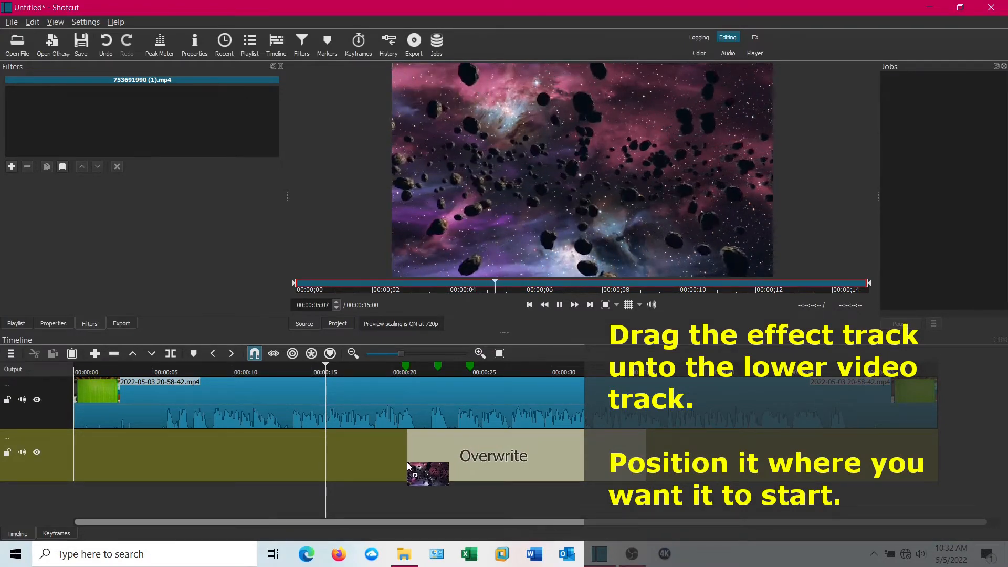
{"action": "left_click_drag", "start_coordinate": [427, 475], "coordinate": [527, 455]}
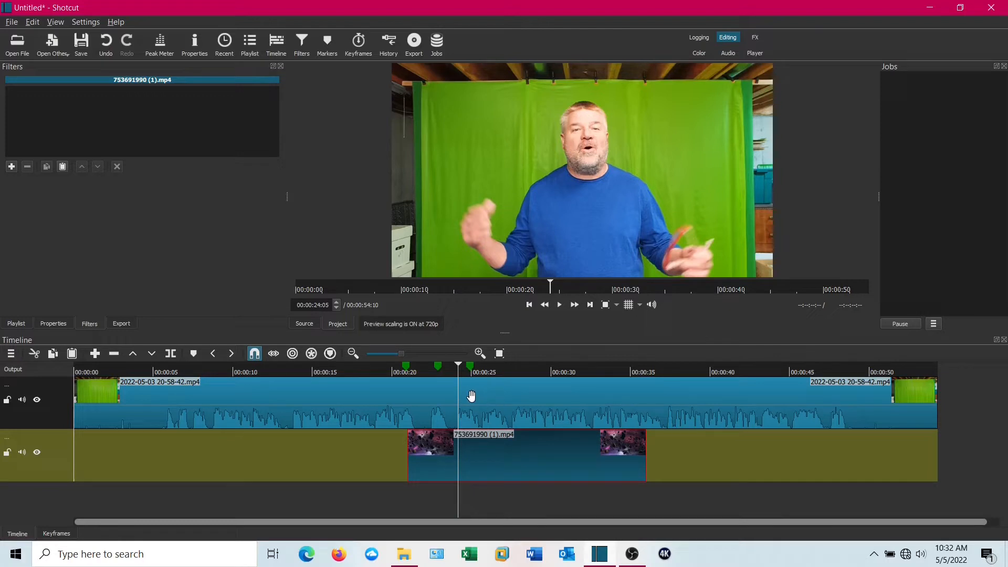
{"action": "left_click", "coordinate": [257, 399]}
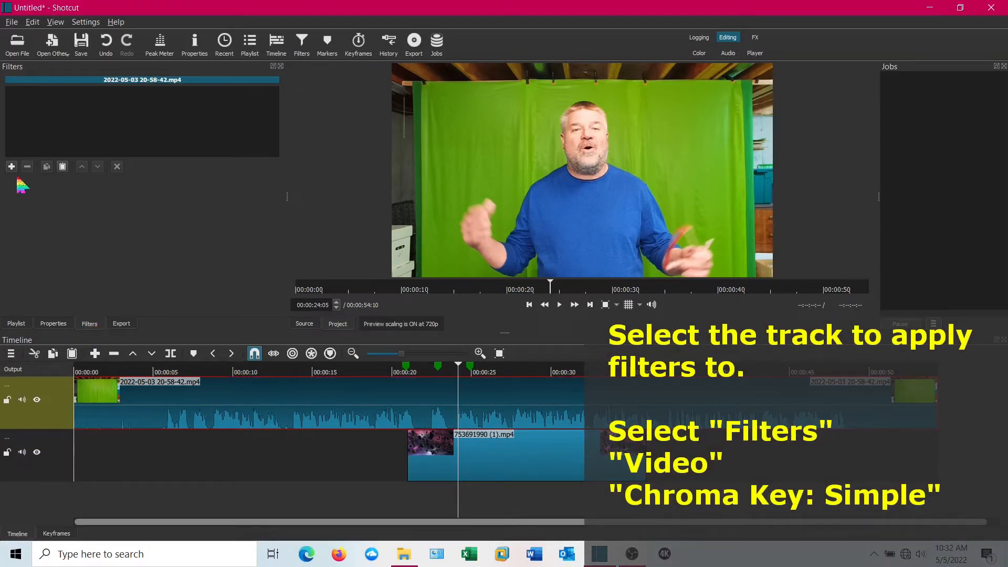
Attach the Chroma Key: Simple video filter to the upper green-screen clip.
{"action": "left_click", "coordinate": [11, 166]}
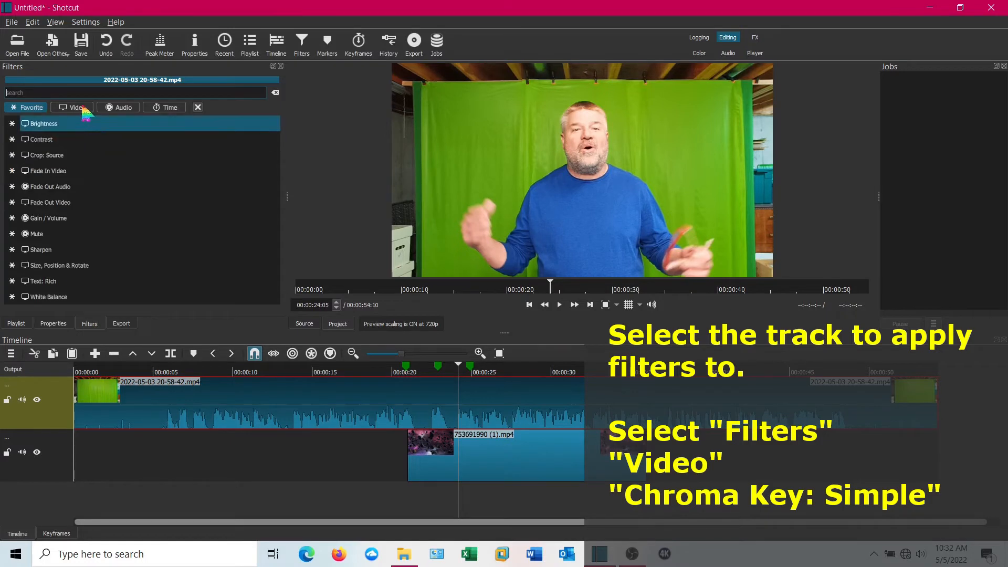
{"action": "left_click", "coordinate": [76, 107]}
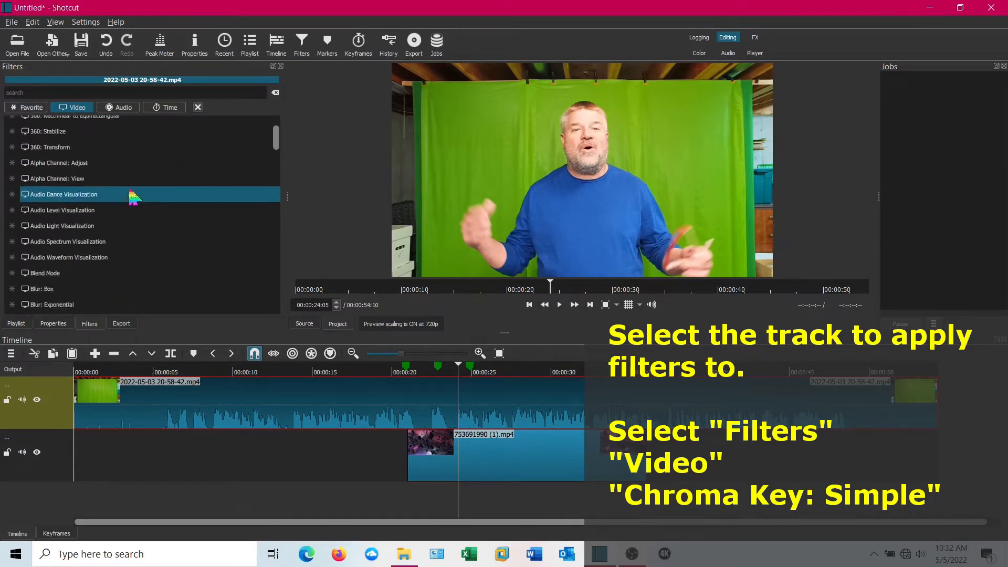
{"action": "scroll", "scroll_direction": "down", "scroll_amount": 3}
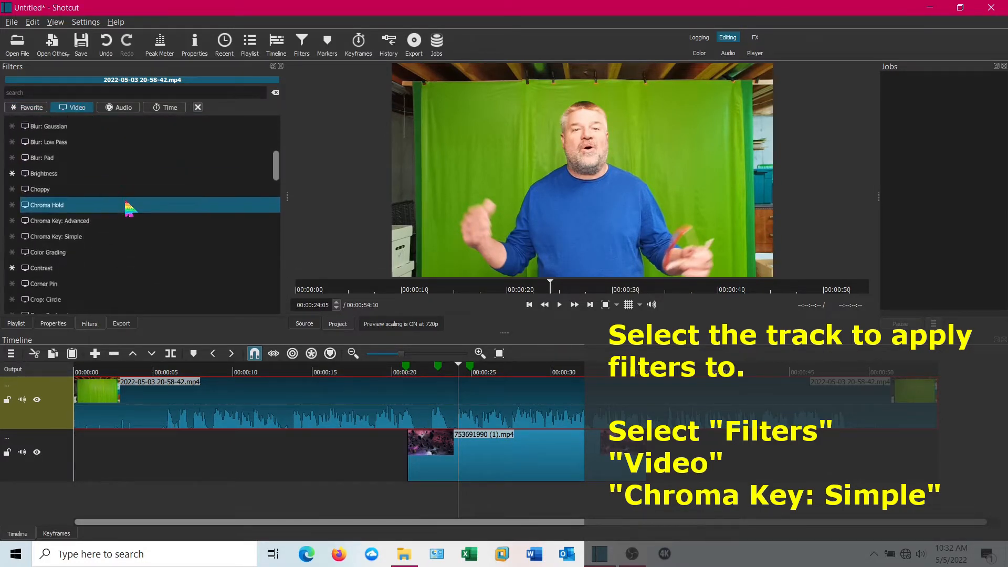
{"action": "left_click", "coordinate": [55, 235]}
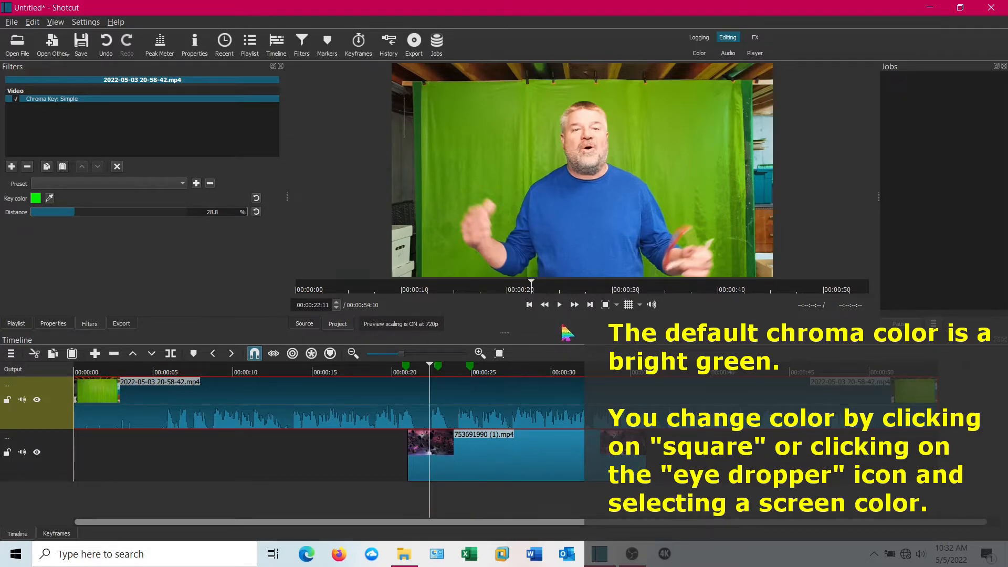
Sample the green backdrop in the preview with the Key color eyedropper.
{"action": "left_click", "coordinate": [558, 304]}
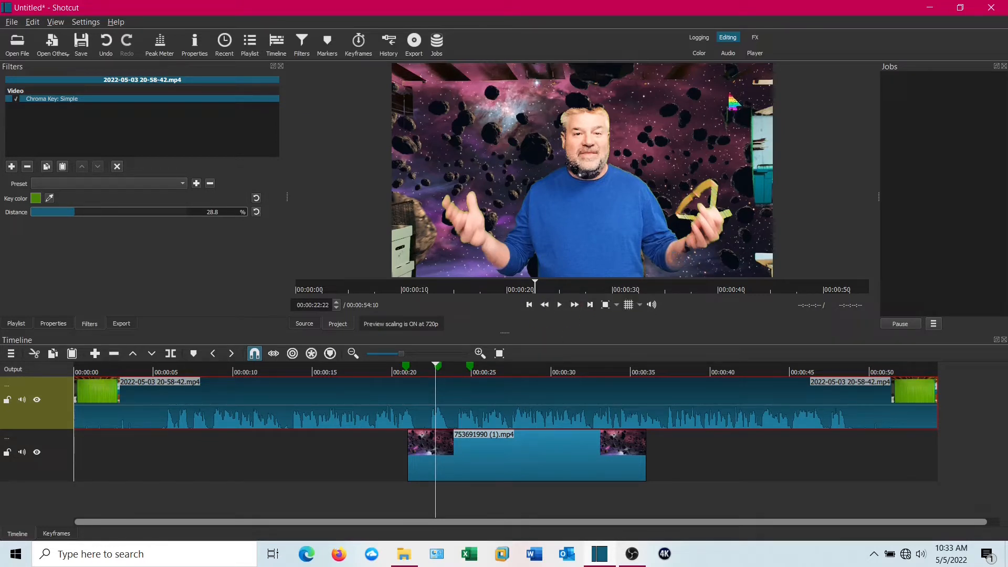
{"action": "mouse_move", "coordinate": [142, 224]}
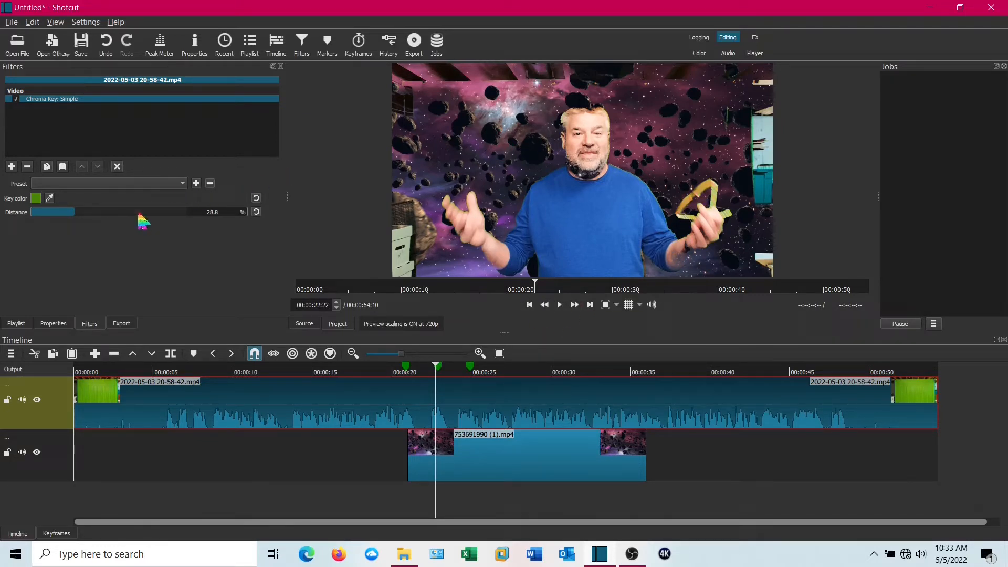
{"action": "mouse_move", "coordinate": [741, 251]}
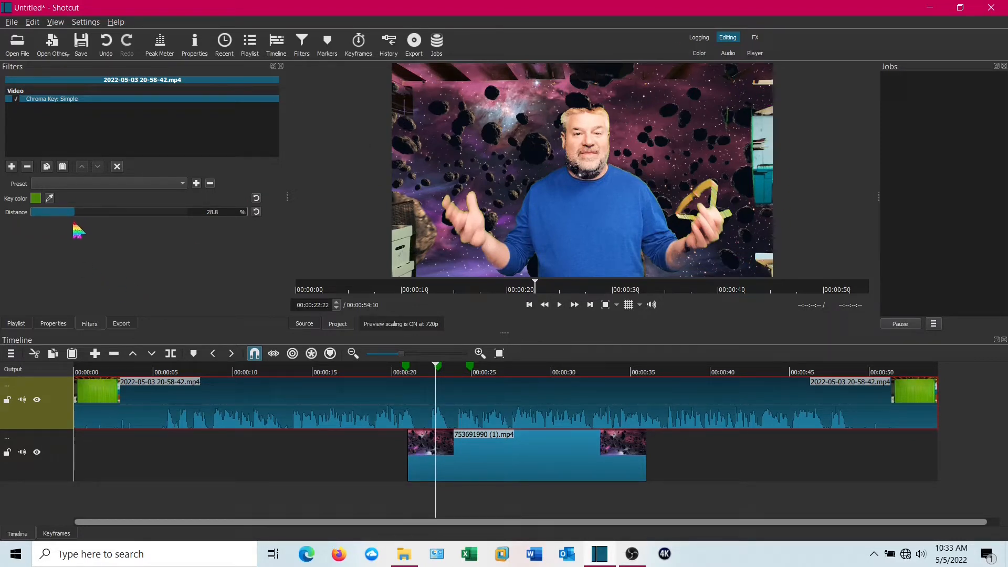
Adjust the chroma key Distance from about 52% down to 16.9%.
{"action": "left_click_drag", "start_coordinate": [55, 211], "coordinate": [51, 212]}
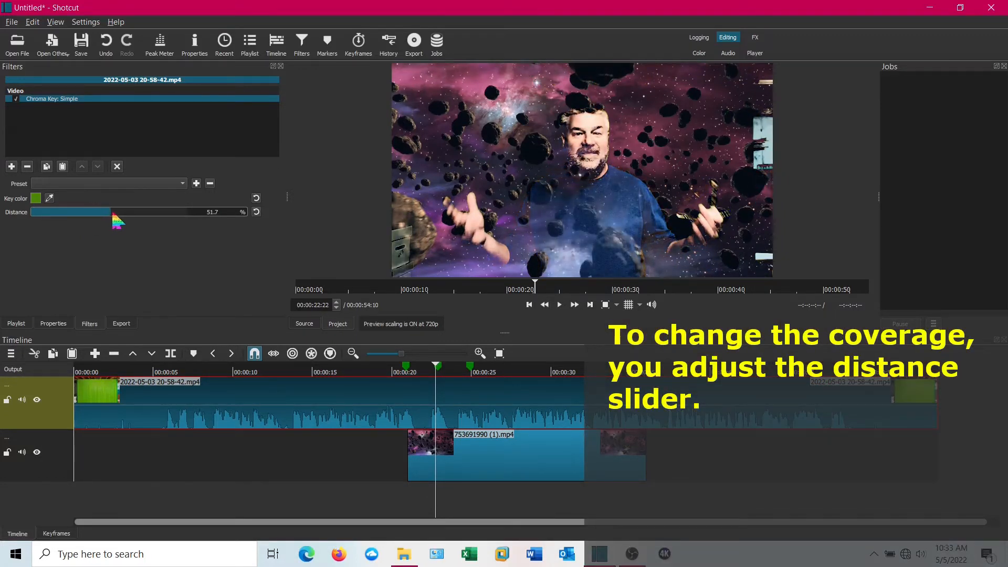
{"action": "left_click_drag", "start_coordinate": [115, 212], "coordinate": [106, 212]}
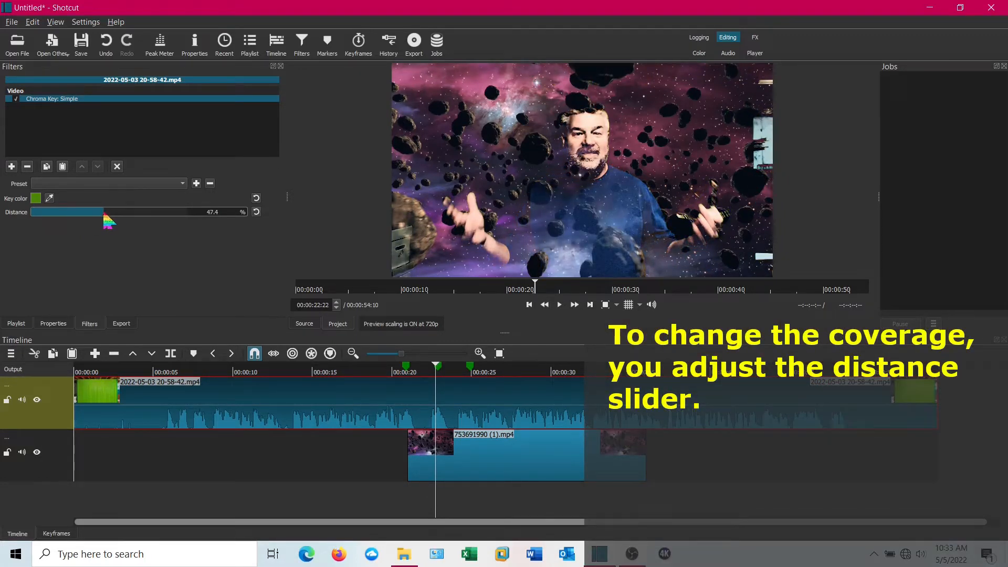
{"action": "left_click_drag", "start_coordinate": [110, 212], "coordinate": [45, 212]}
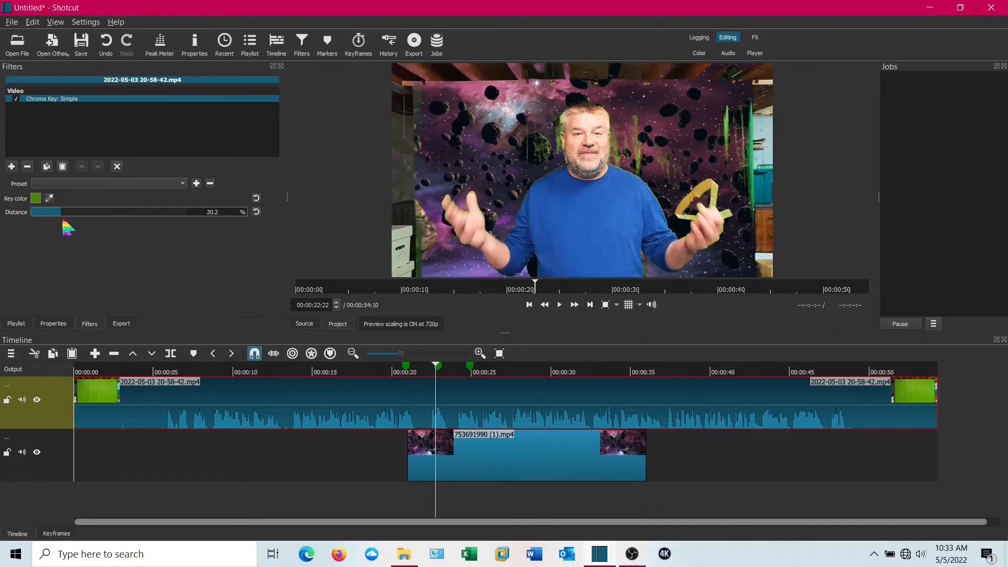
{"action": "left_click_drag", "start_coordinate": [58, 212], "coordinate": [45, 212]}
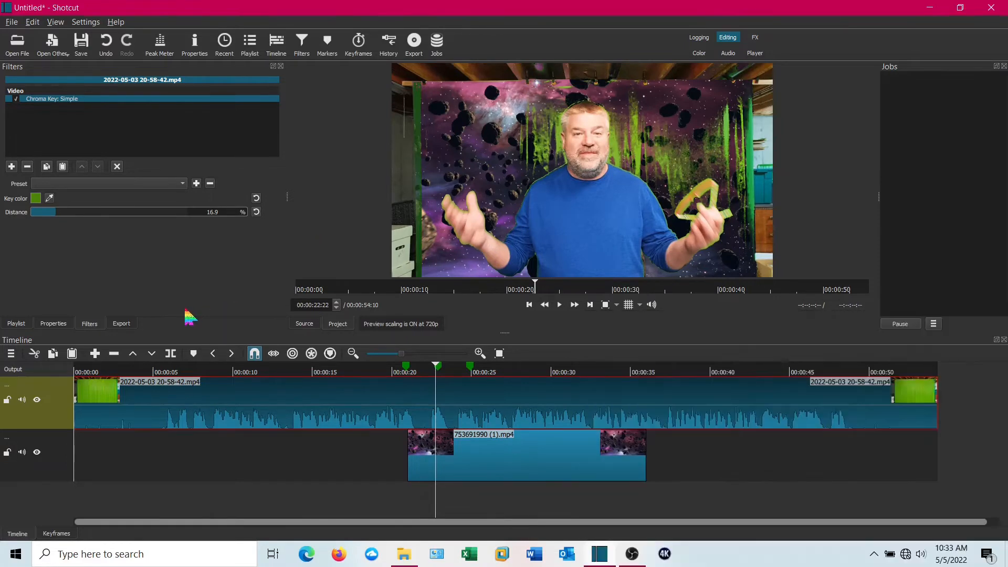
{"action": "left_click", "coordinate": [50, 198]}
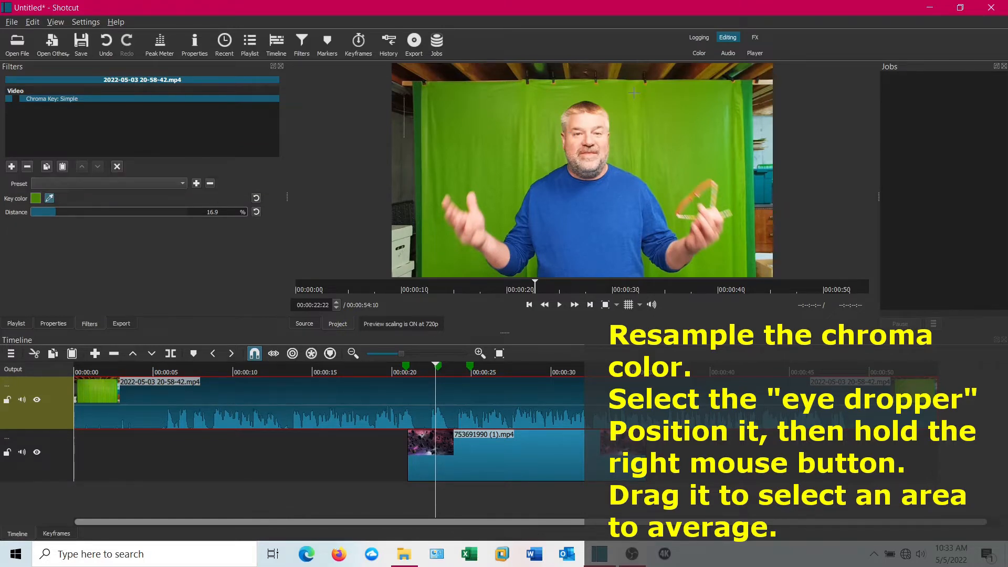
Average-sample the backdrop green, set Distance to 19.2%, and play the composite.
{"action": "left_click_drag", "start_coordinate": [636, 94], "coordinate": [733, 160]}
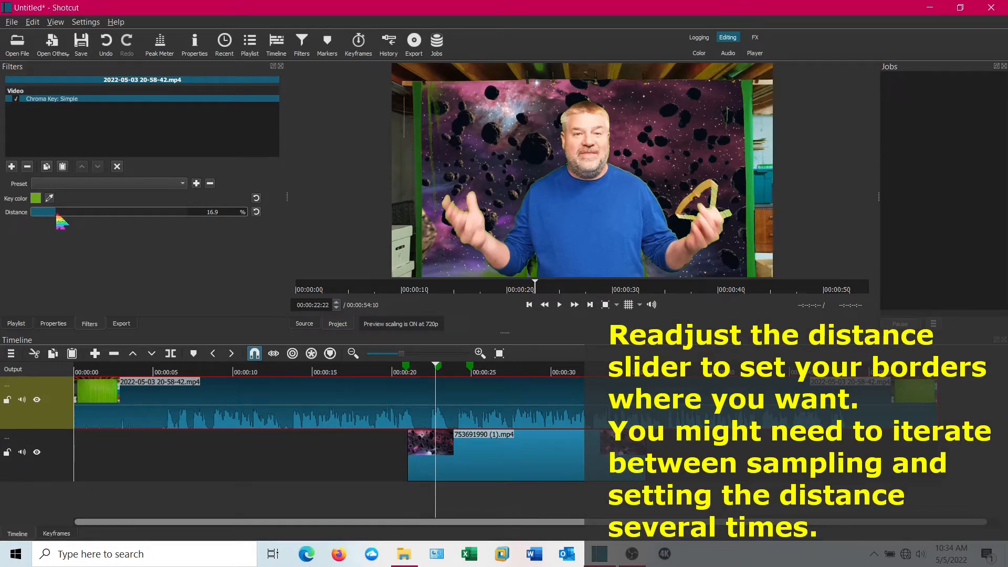
{"action": "left_click_drag", "start_coordinate": [42, 211], "coordinate": [55, 211]}
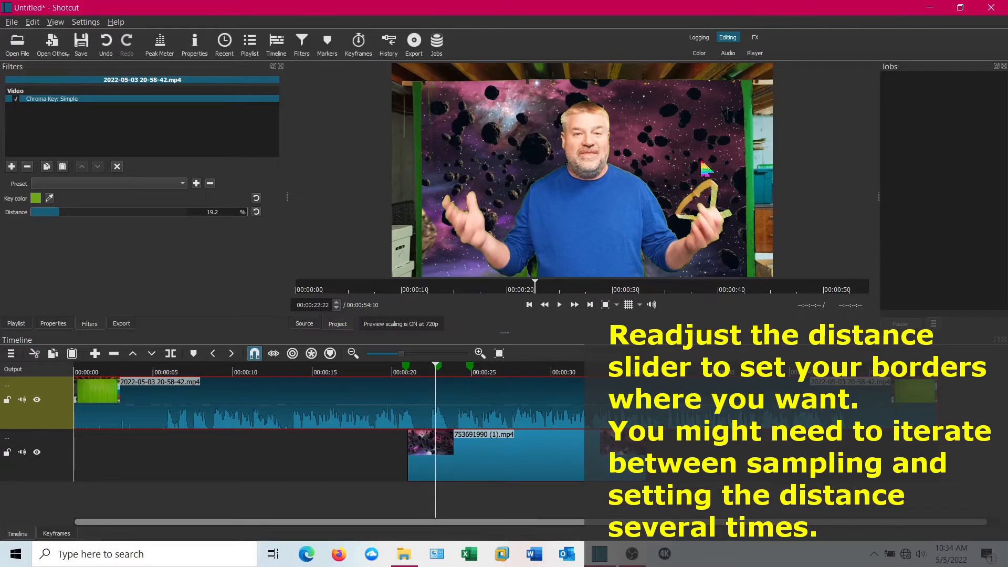
{"action": "left_click", "coordinate": [558, 304]}
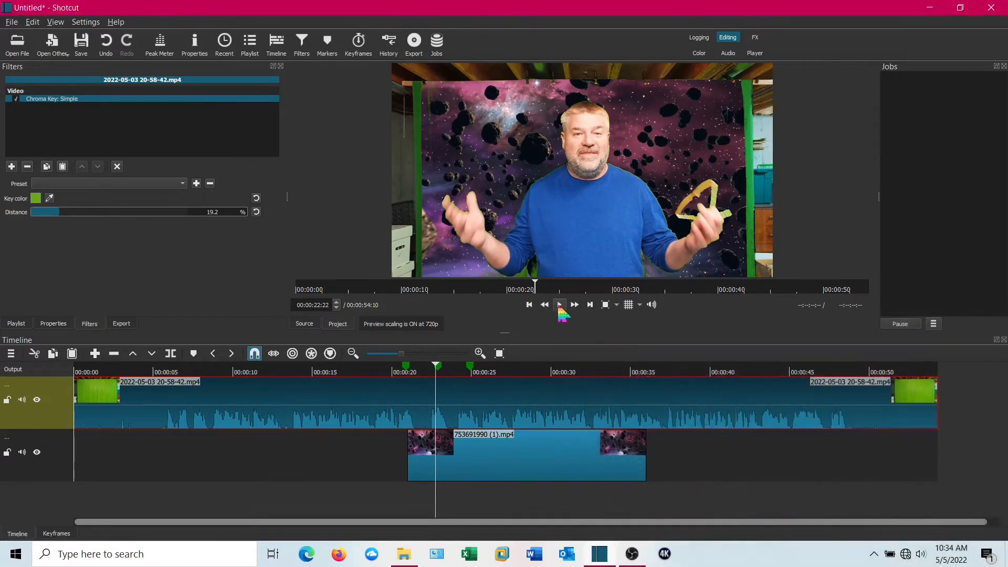
{"action": "left_click", "coordinate": [558, 304]}
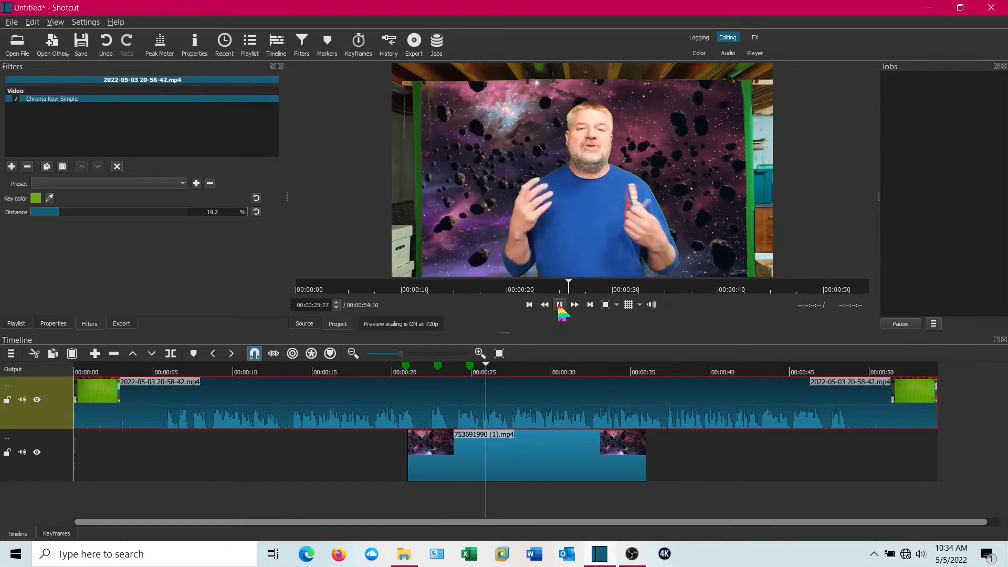
Pause playback and set the asteroid clip's cut point near 22 seconds.
{"action": "left_click", "coordinate": [558, 305]}
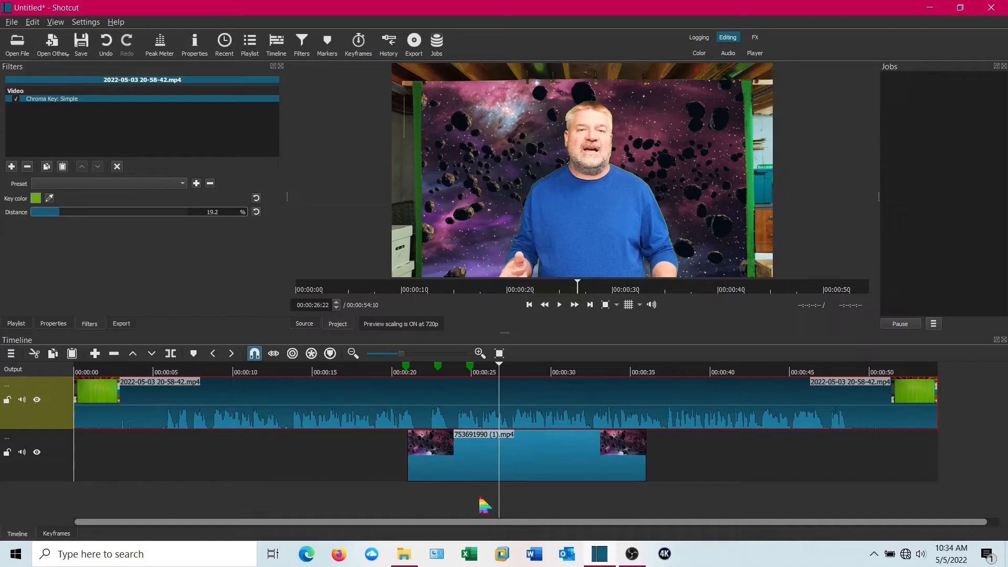
{"action": "mouse_move", "coordinate": [503, 511]}
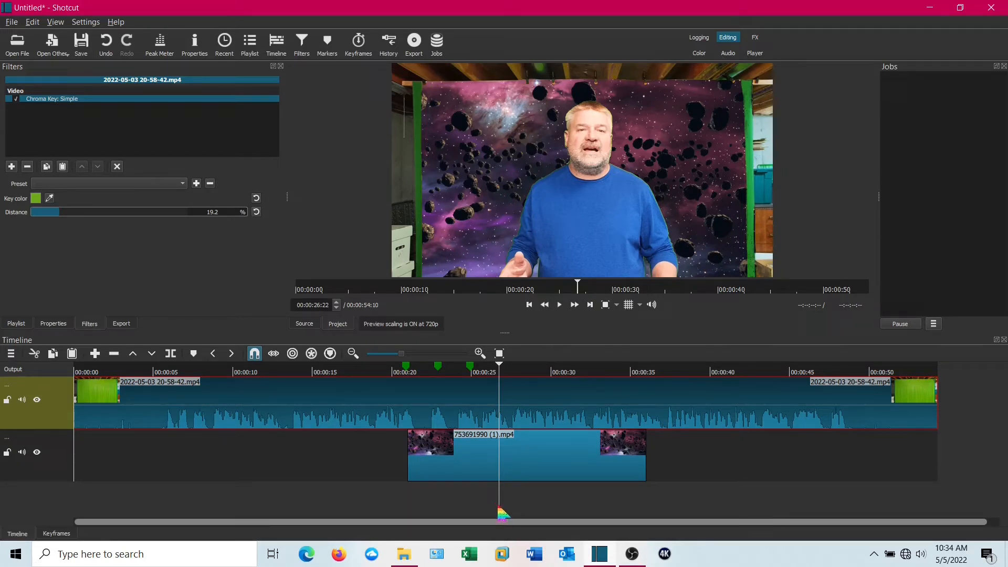
{"action": "left_click", "coordinate": [437, 371]}
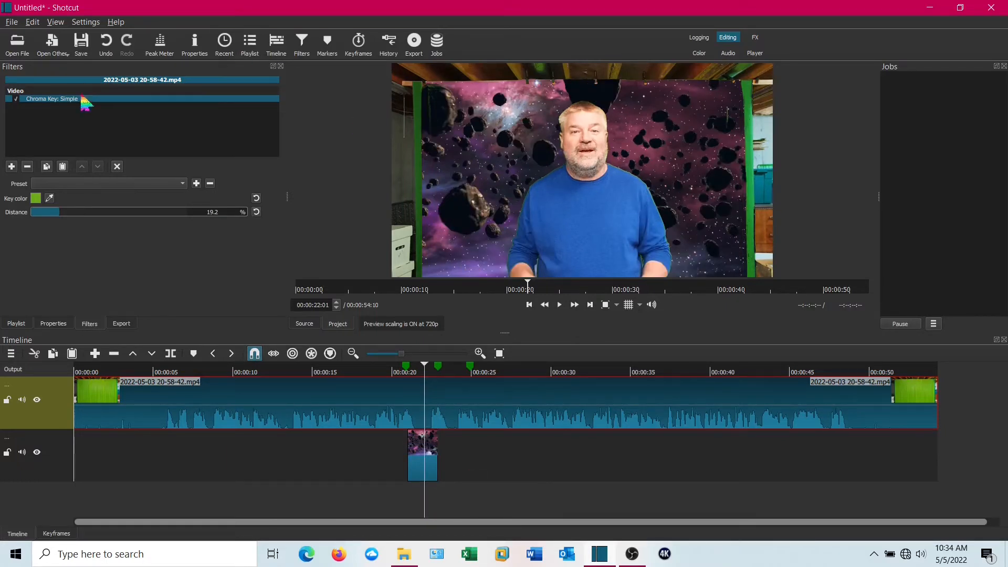
Open the 623064168 fractal video to bring it into the project.
{"action": "left_click", "coordinate": [17, 44]}
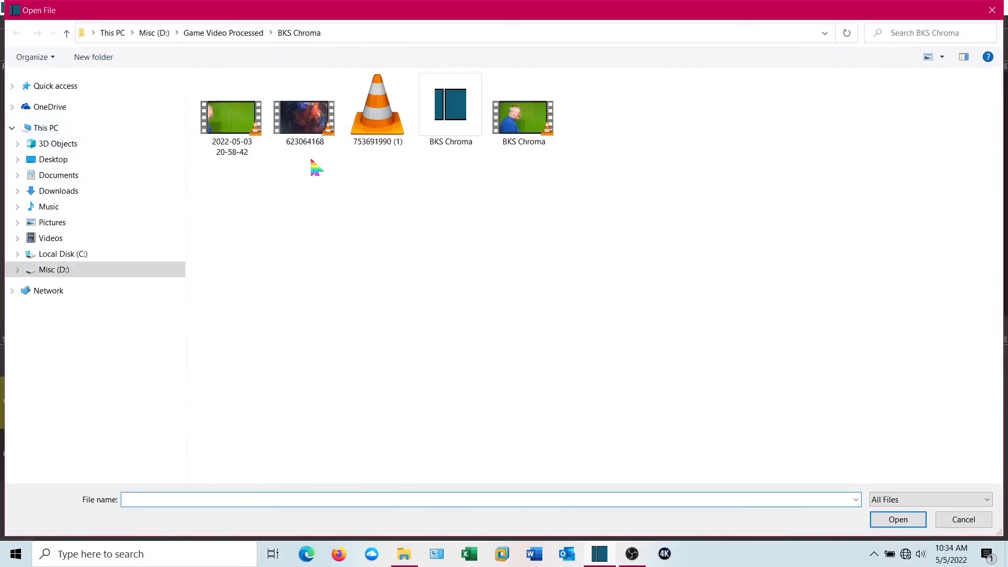
{"action": "double_click", "coordinate": [304, 117]}
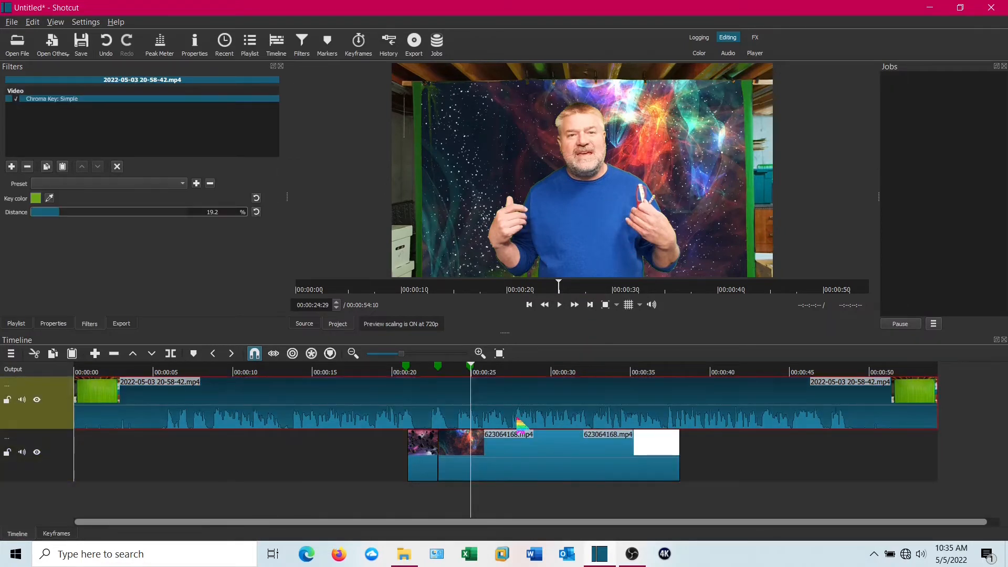
{"action": "mouse_move", "coordinate": [235, 221]}
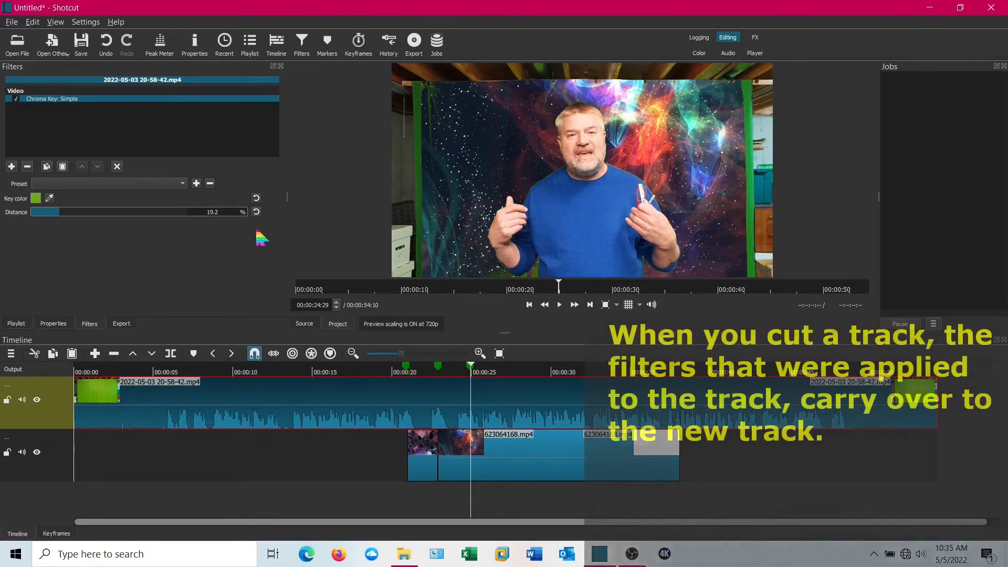
Clear the clip selection, then select the green-screen piece after the cut.
{"action": "left_click", "coordinate": [171, 353]}
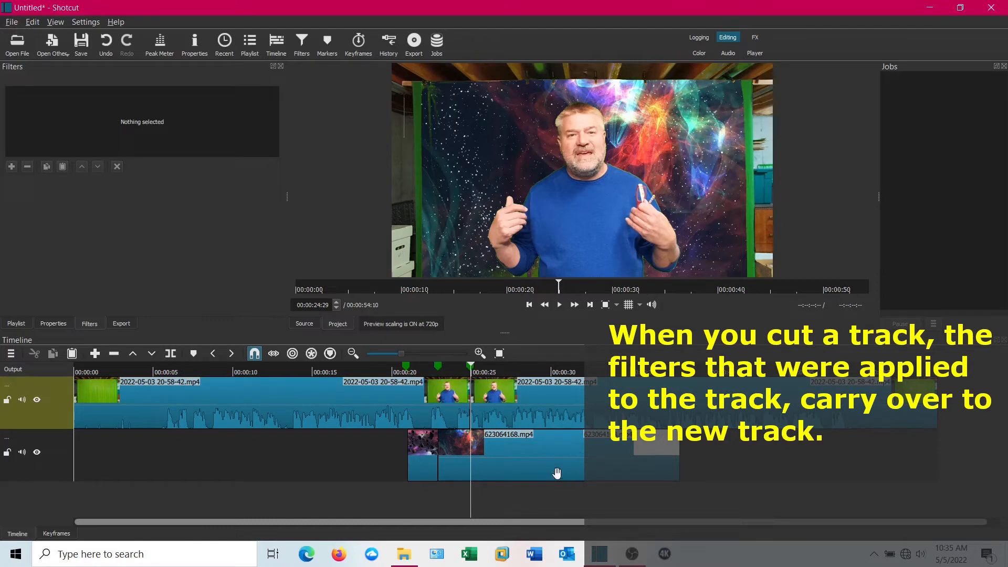
{"action": "mouse_move", "coordinate": [507, 400]}
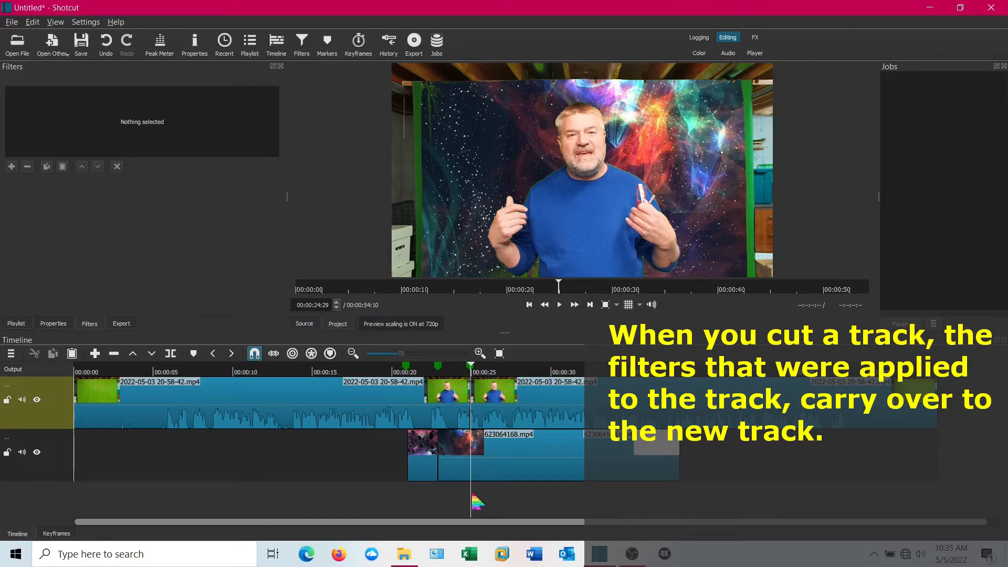
{"action": "left_click", "coordinate": [498, 393]}
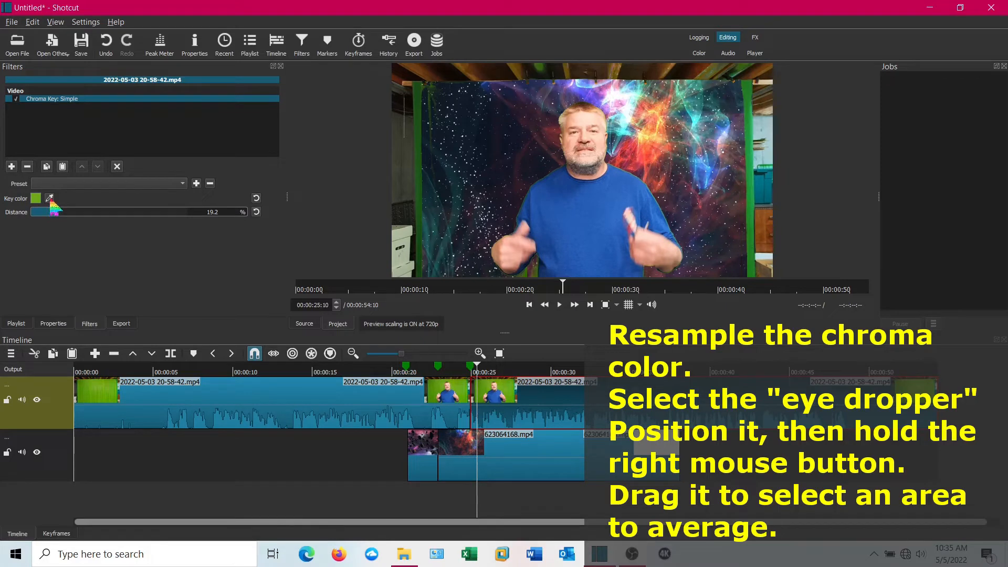
Sample the blue shirt as the chroma key color and set key distance to 31.5%.
{"action": "left_click", "coordinate": [50, 198]}
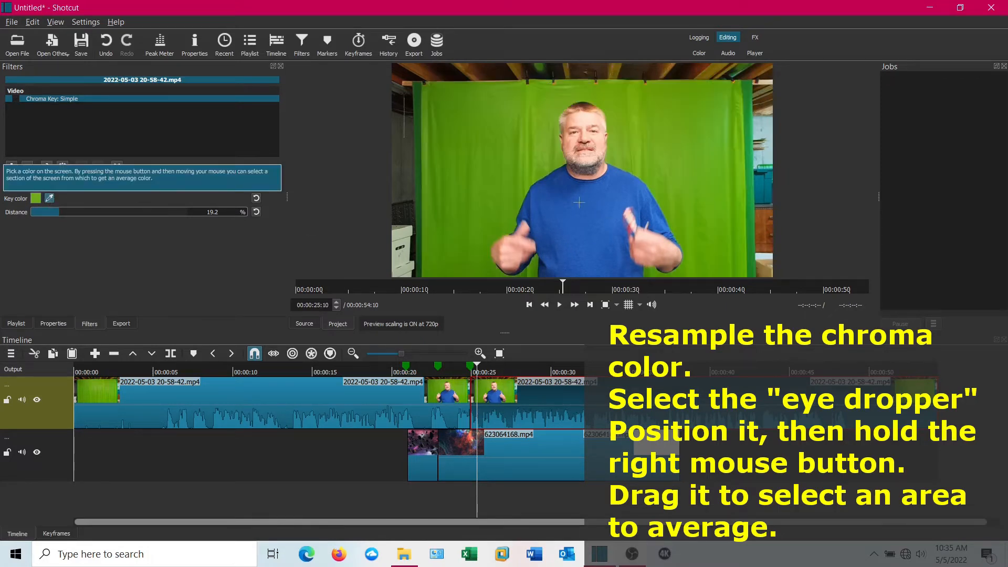
{"action": "mouse_move", "coordinate": [548, 186]}
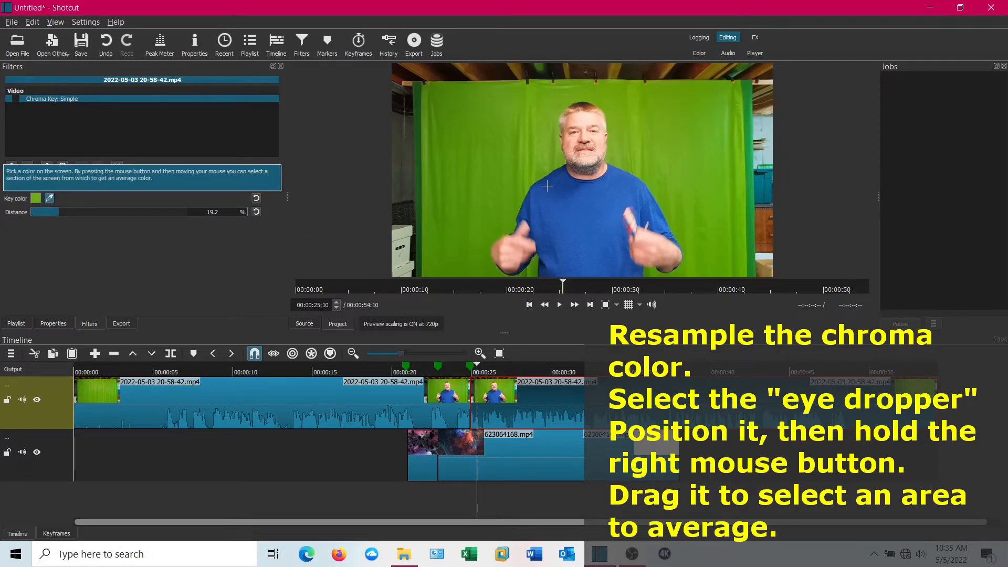
{"action": "left_click_drag", "start_coordinate": [547, 186], "coordinate": [616, 269]}
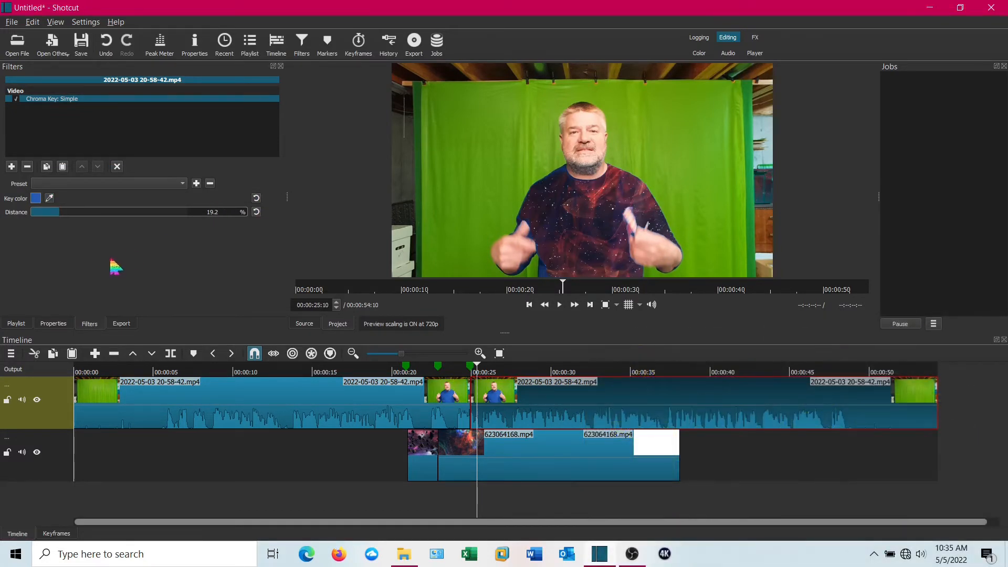
{"action": "mouse_move", "coordinate": [57, 222]}
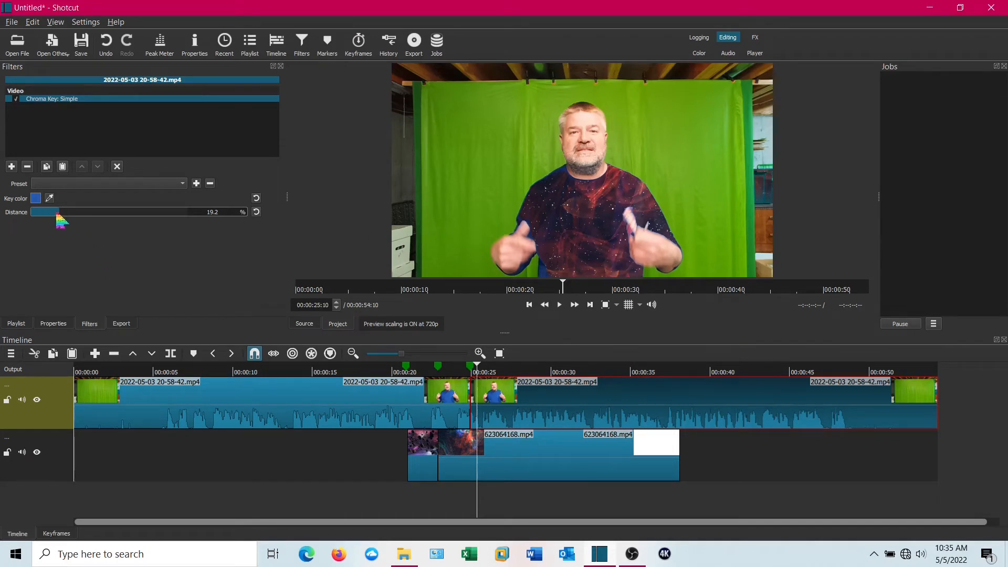
{"action": "left_click_drag", "start_coordinate": [44, 211], "coordinate": [69, 212]}
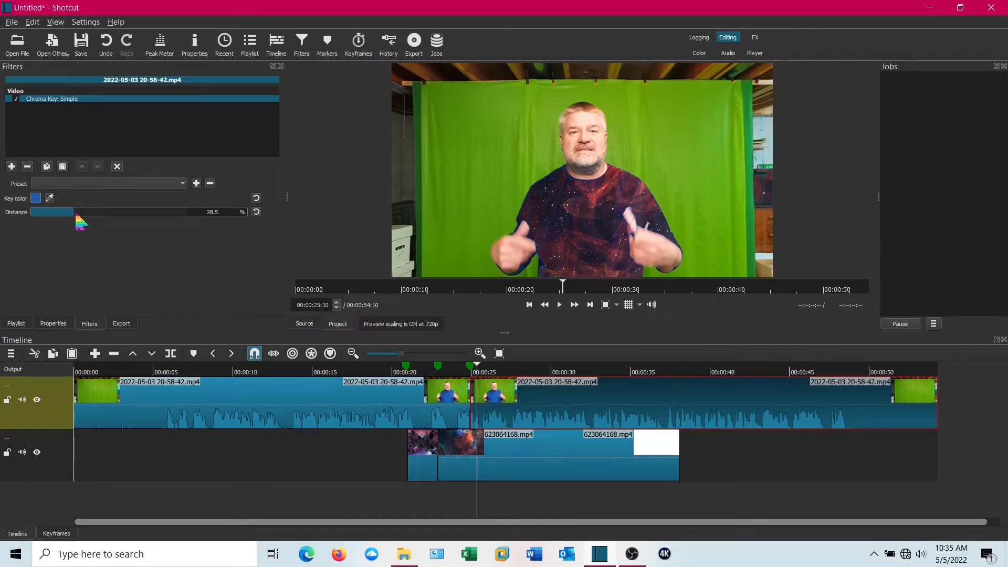
{"action": "left_click_drag", "start_coordinate": [52, 211], "coordinate": [58, 211]}
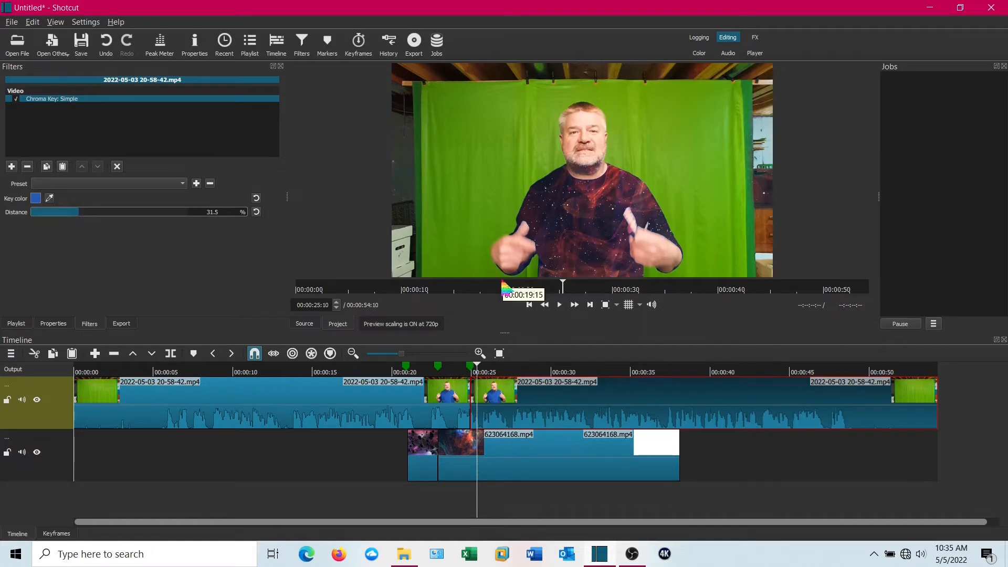
Play and pause the nebula-shirt preview, then select the whole V1 effect track.
{"action": "left_click", "coordinate": [558, 304]}
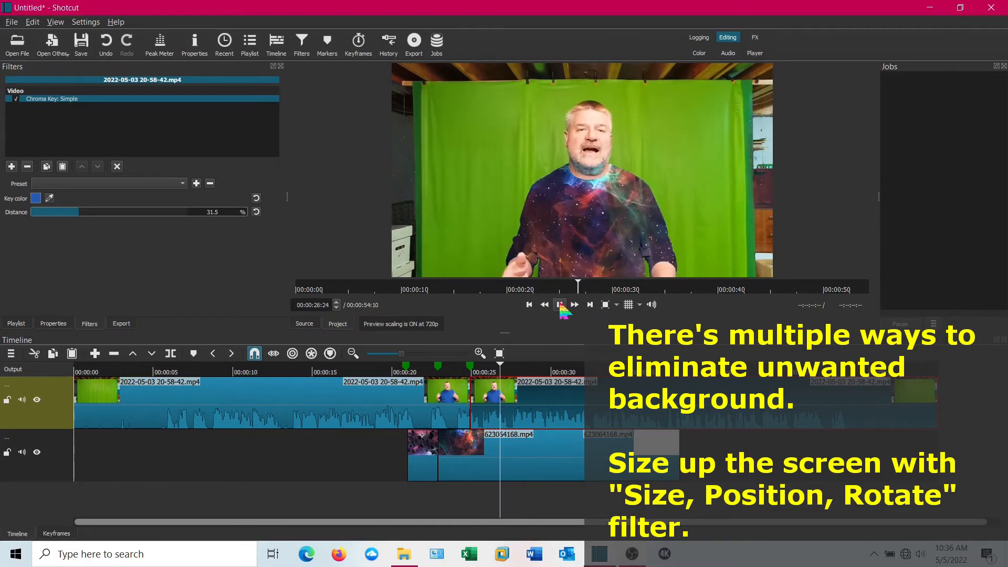
{"action": "left_click", "coordinate": [559, 304]}
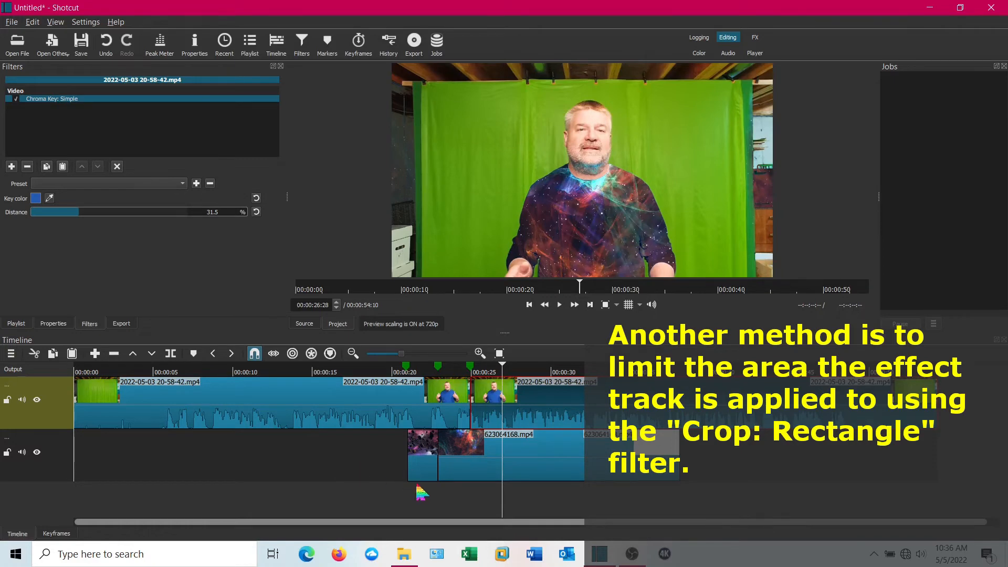
{"action": "left_click", "coordinate": [35, 453]}
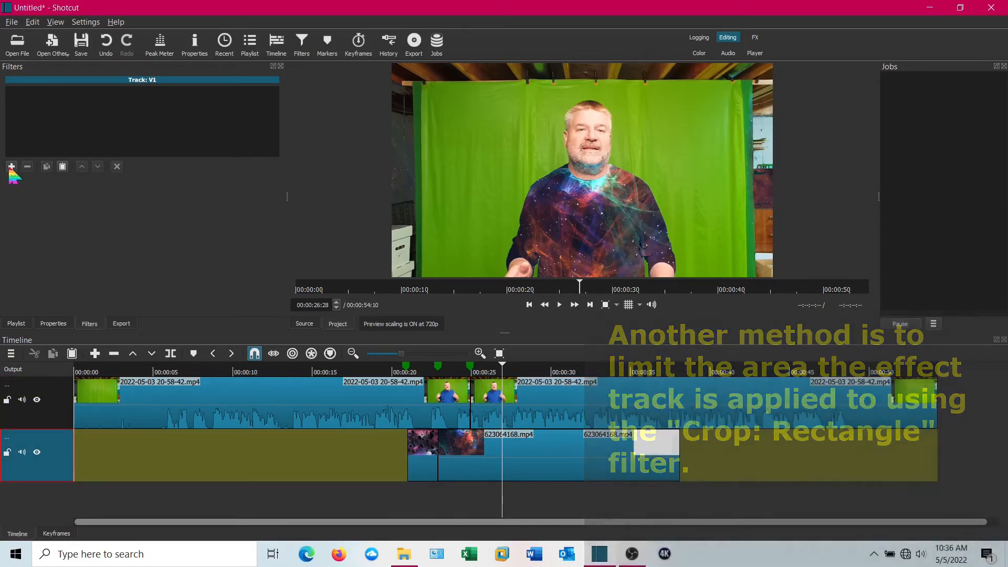
Add a Crop: Rectangle filter sized to 1748×971 at 172,109 over the green backdrop.
{"action": "left_click", "coordinate": [11, 166]}
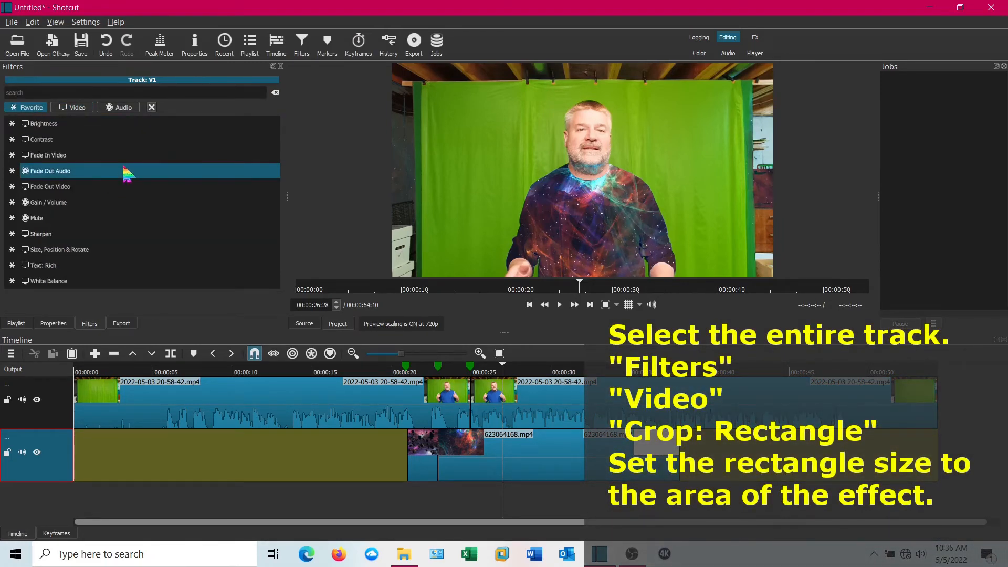
{"action": "left_click", "coordinate": [71, 107]}
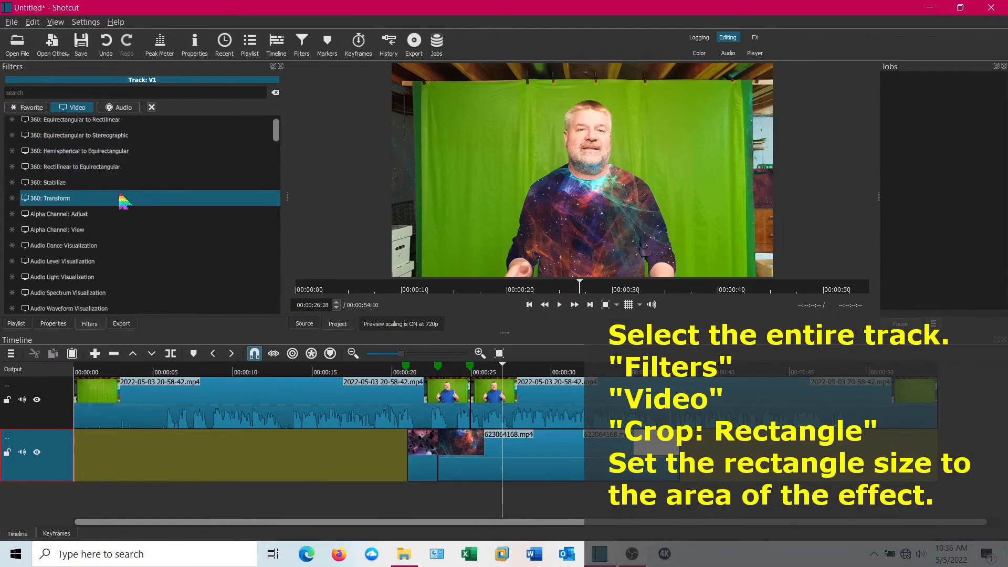
{"action": "scroll", "scroll_direction": "down", "scroll_amount": 3}
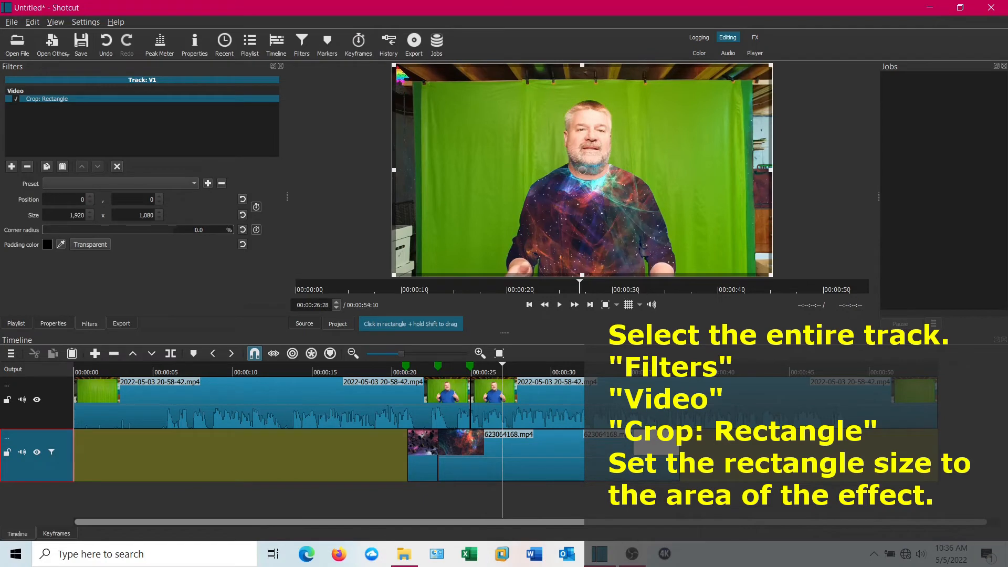
{"action": "left_click_drag", "start_coordinate": [393, 79], "coordinate": [438, 100]}
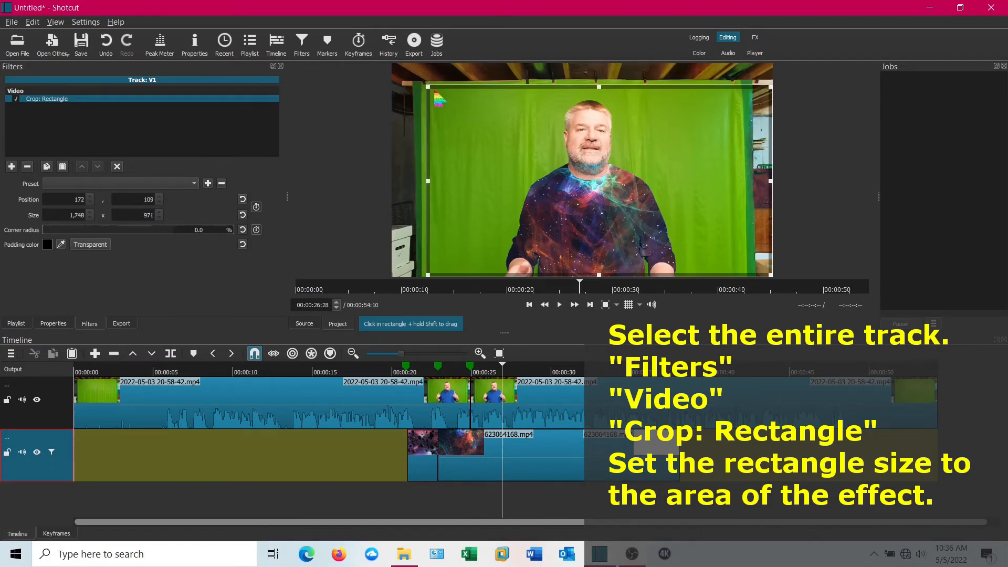
{"action": "left_click_drag", "start_coordinate": [771, 83], "coordinate": [772, 82]}
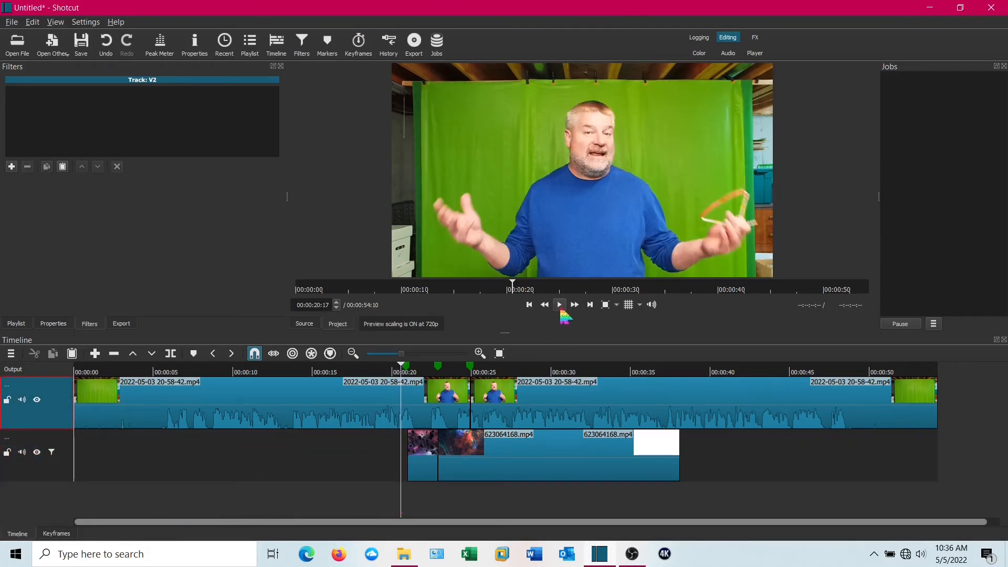
Play the cropped composite, reselect the V1 effect track's crop filter, and play again.
{"action": "left_click", "coordinate": [558, 304]}
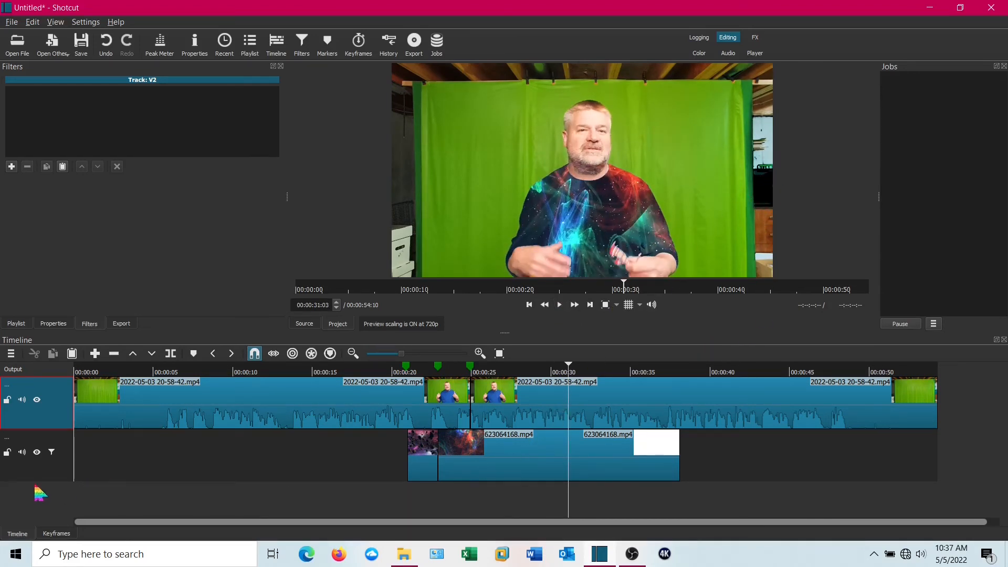
{"action": "left_click", "coordinate": [36, 453]}
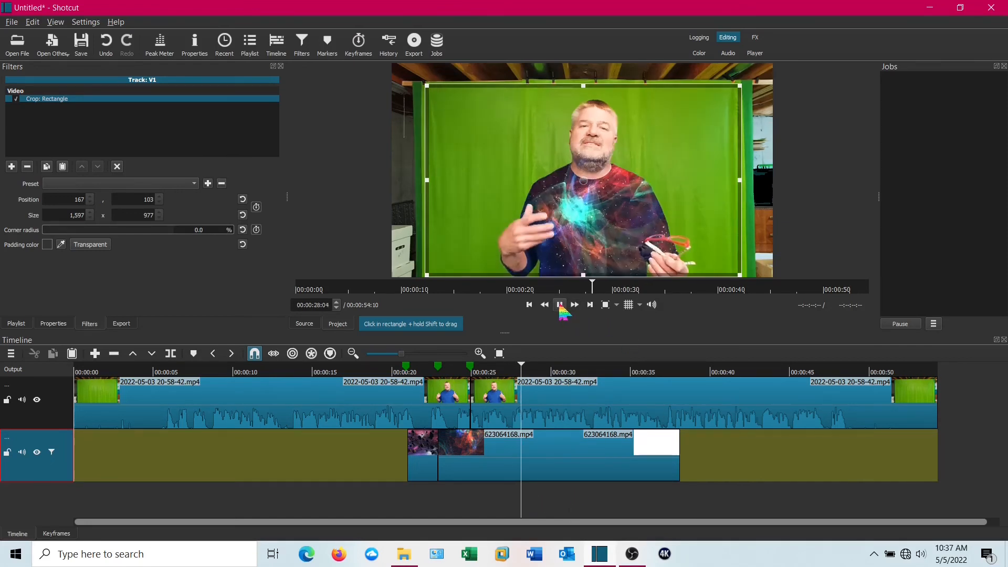
{"action": "left_click", "coordinate": [559, 304]}
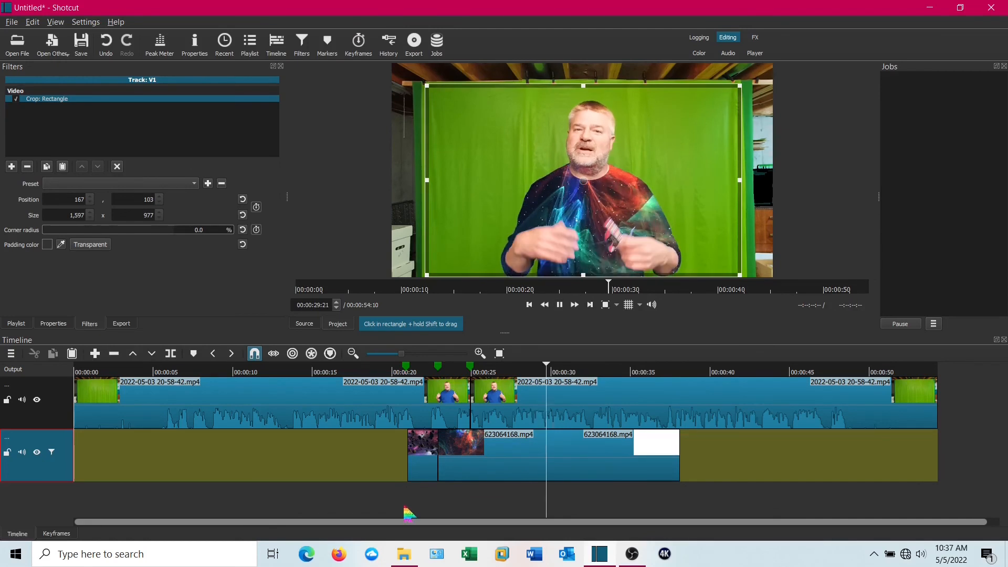